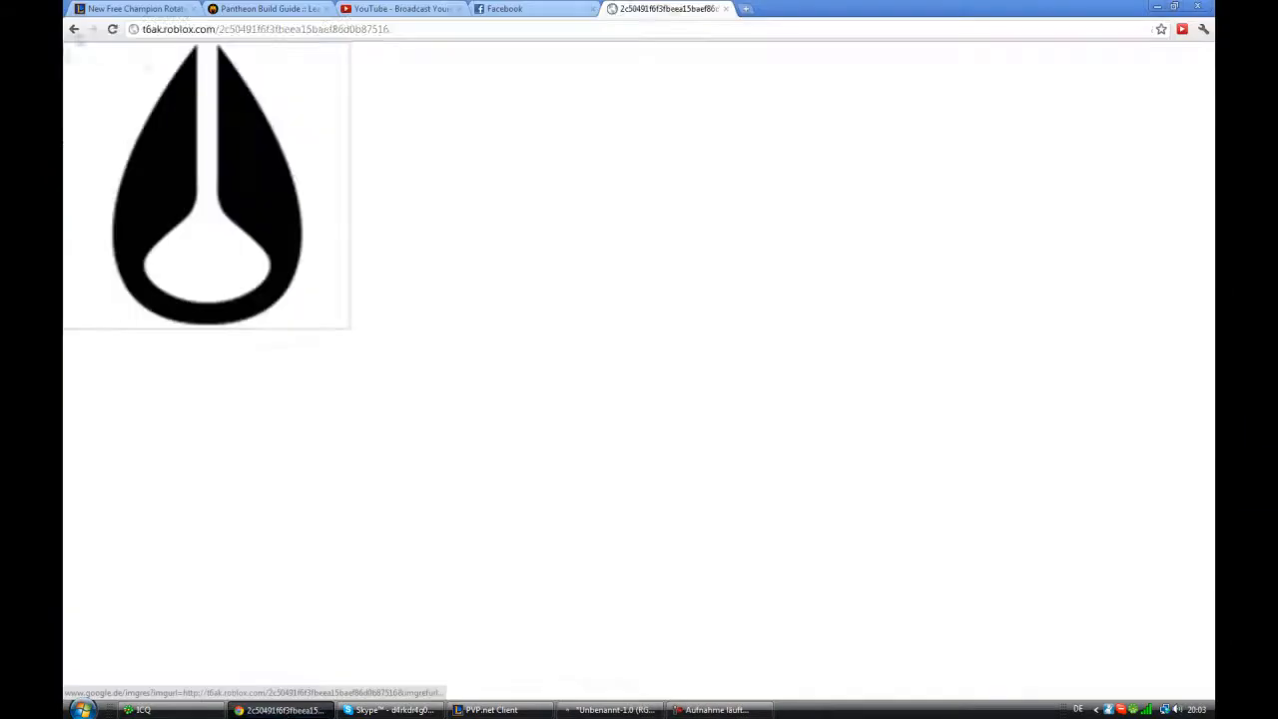
Step: Paste the brushed-metal texture into the Nixon drop logo shape as its own layer
{"action": "left_click", "coordinate": [609, 710]}
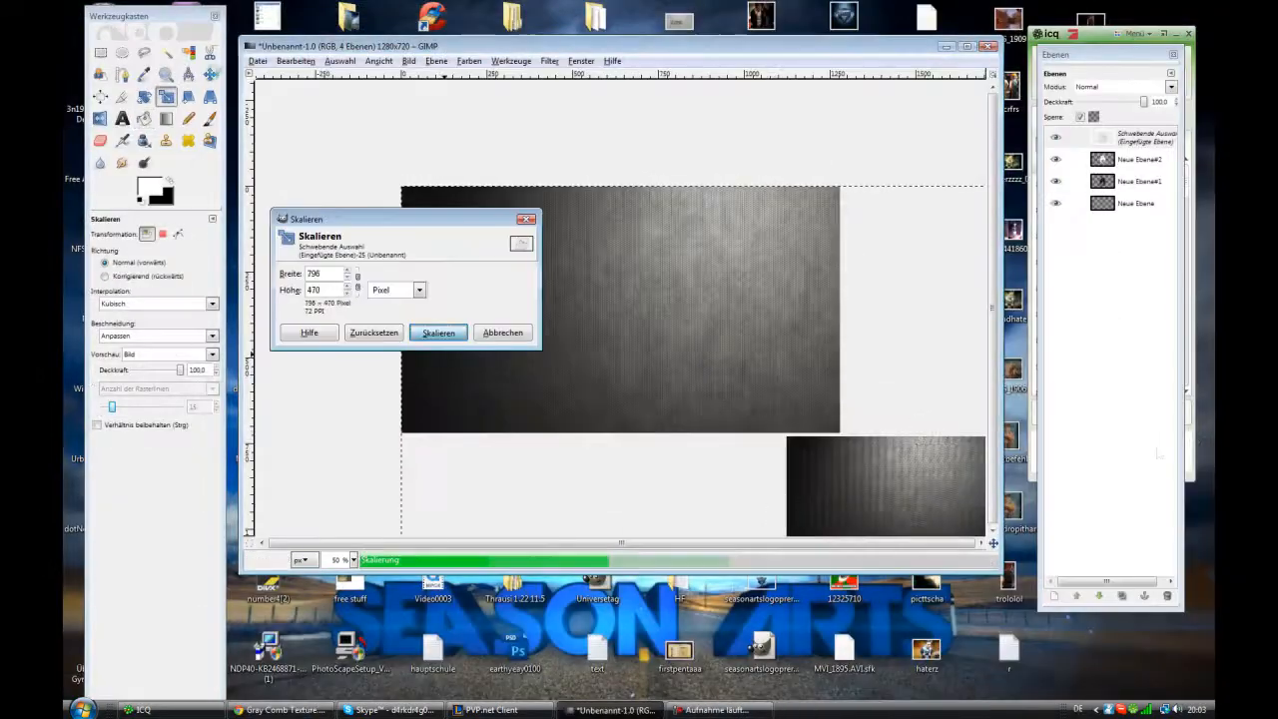
{"action": "left_click", "coordinate": [439, 332]}
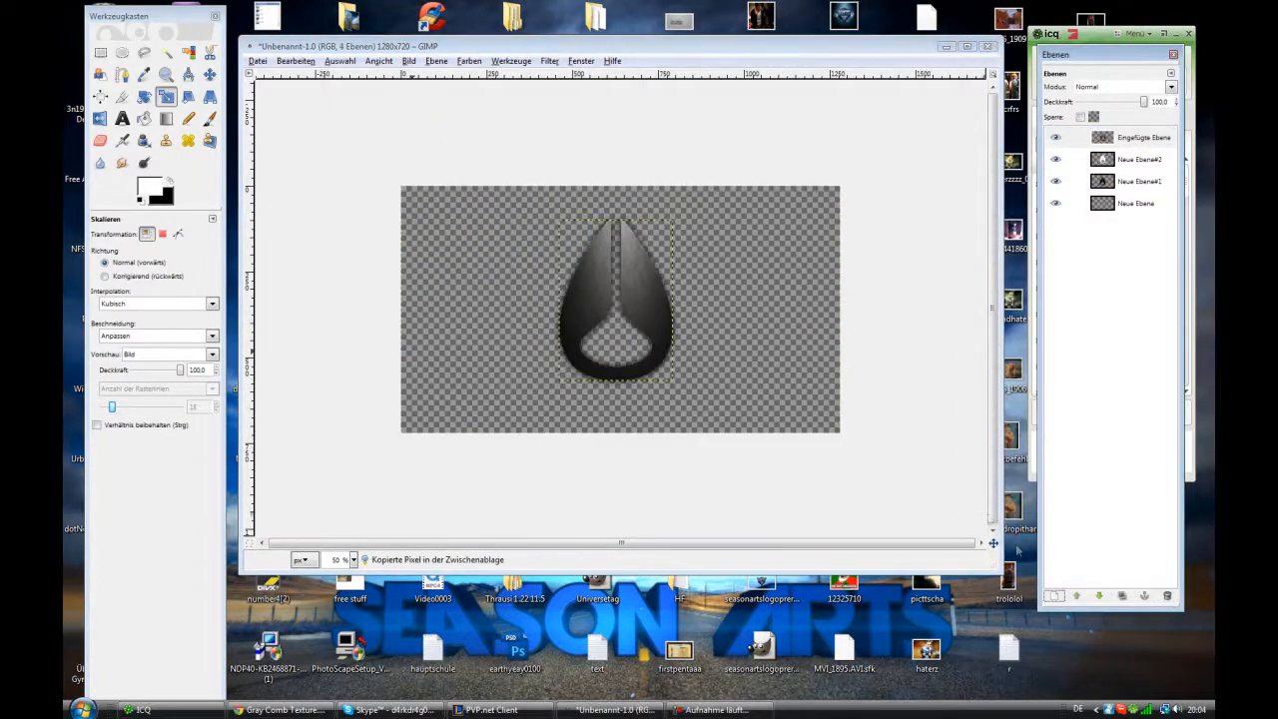
Step: Add bevel and golden-wood layers to the logo and a wood strip band, then set up Gaussian Blur radius 128
{"action": "left_click", "coordinate": [296, 61]}
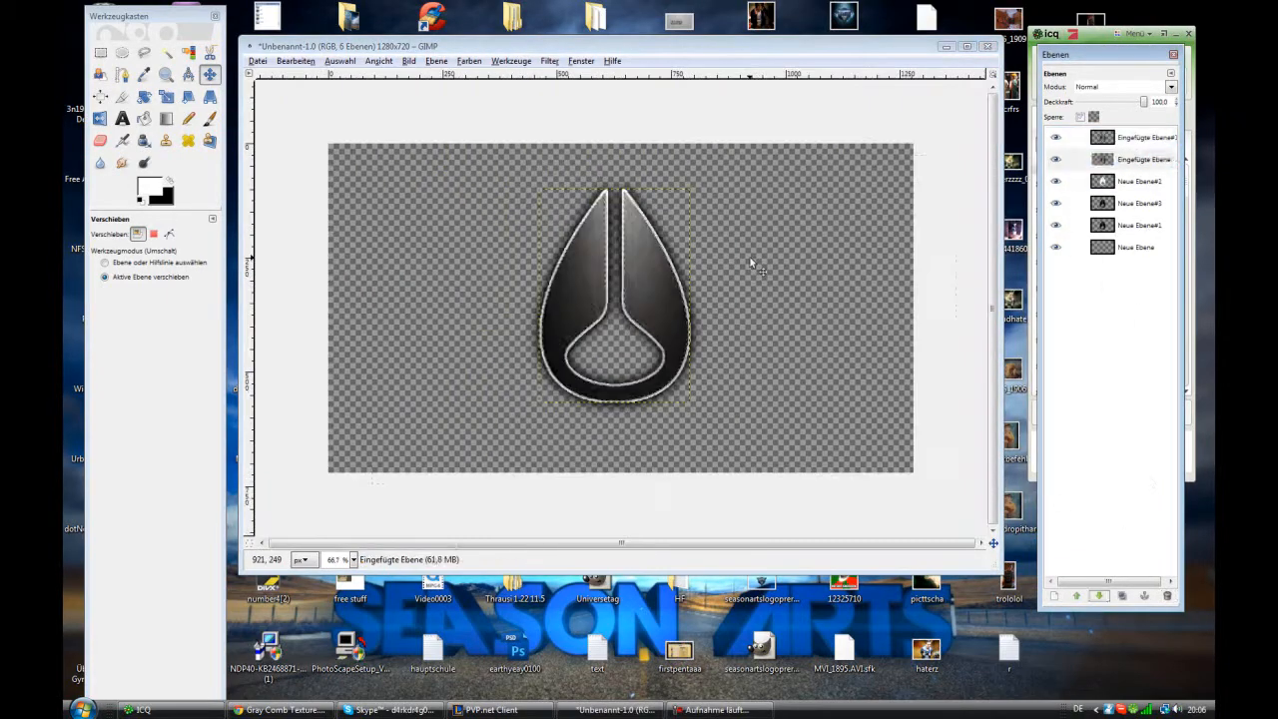
{"action": "left_click", "coordinate": [549, 61]}
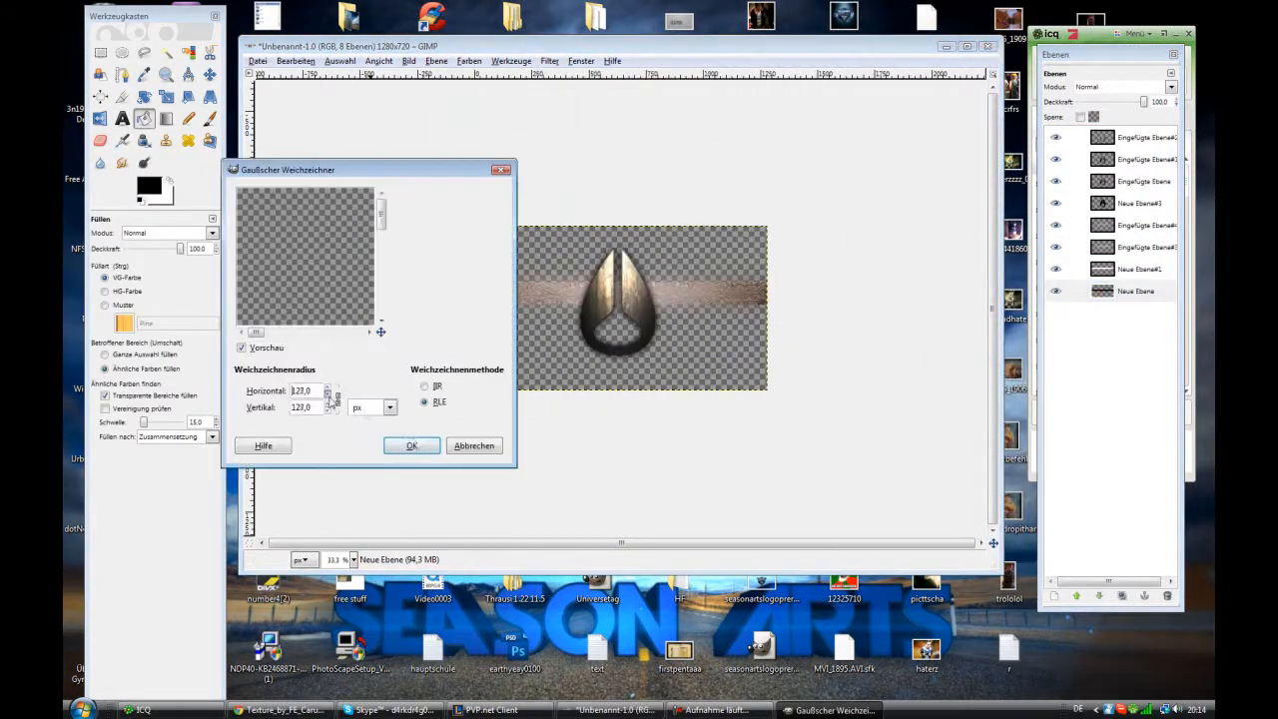
Step: Apply the Gaussian blur to the band layer
{"action": "left_click", "coordinate": [412, 446]}
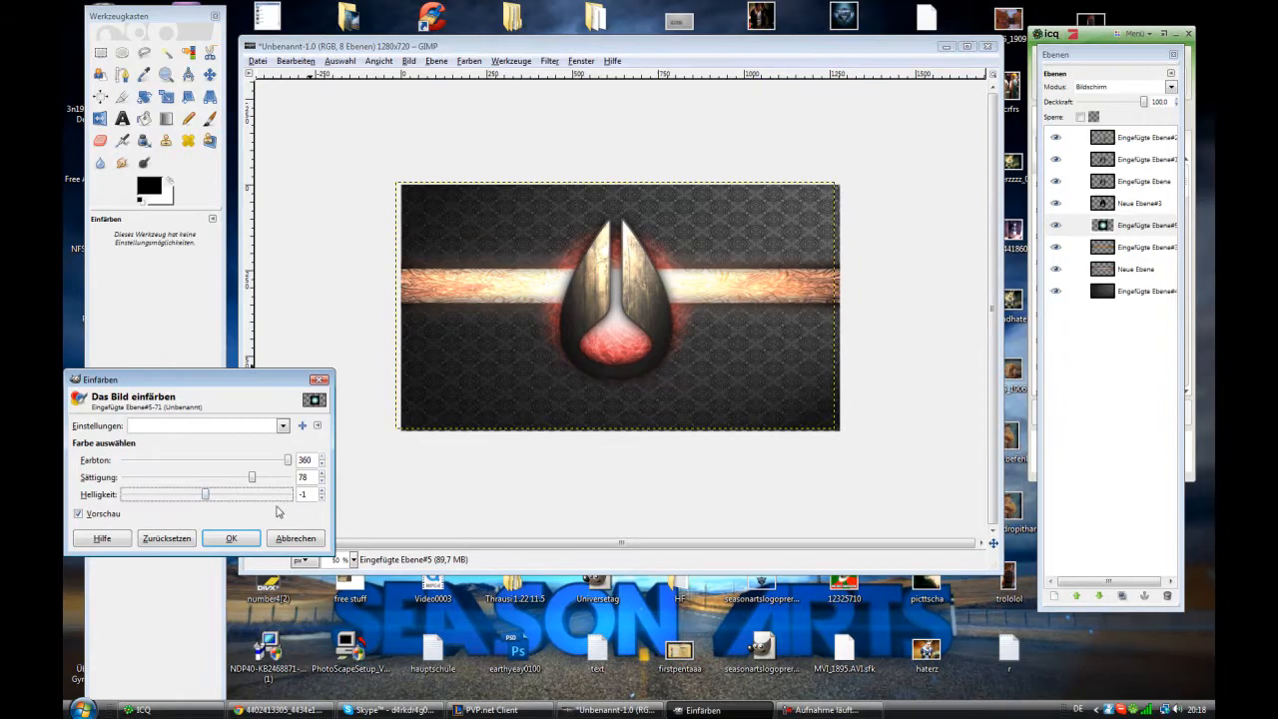
Step: Confirm the red Colorize of the glow and paste in the dark blue glow image
{"action": "left_click", "coordinate": [231, 537]}
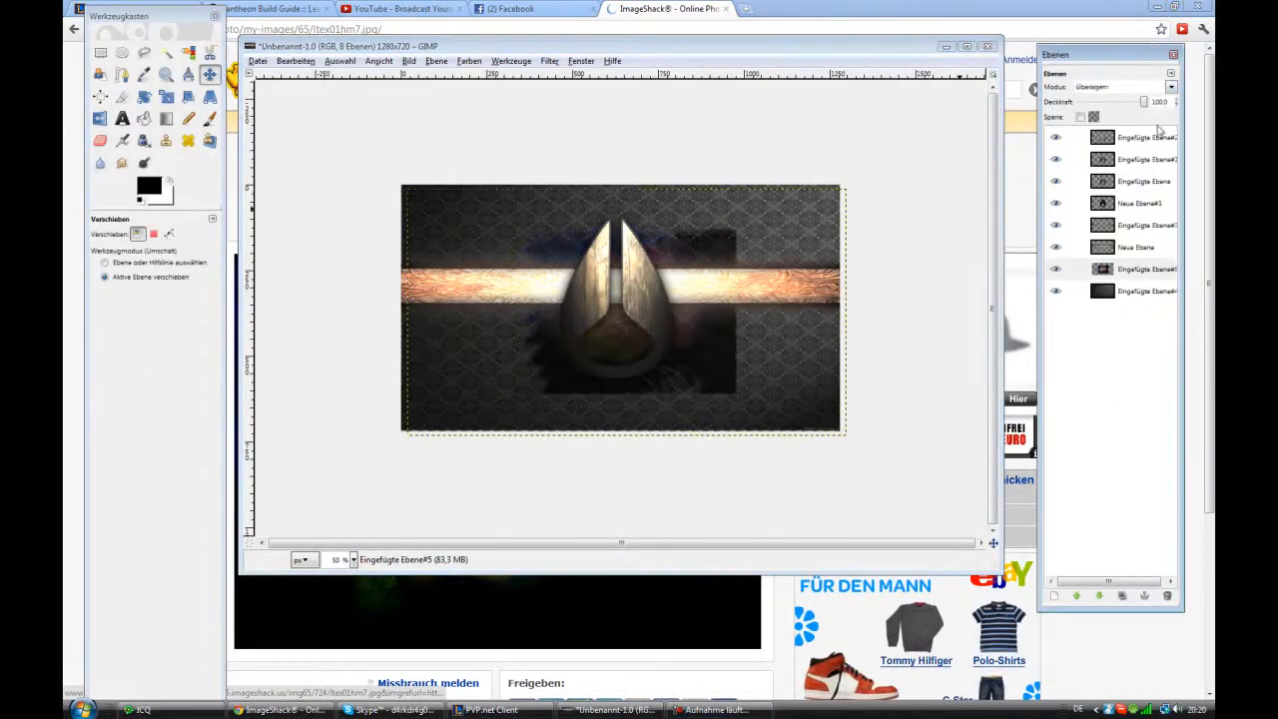
{"action": "left_click", "coordinate": [121, 53]}
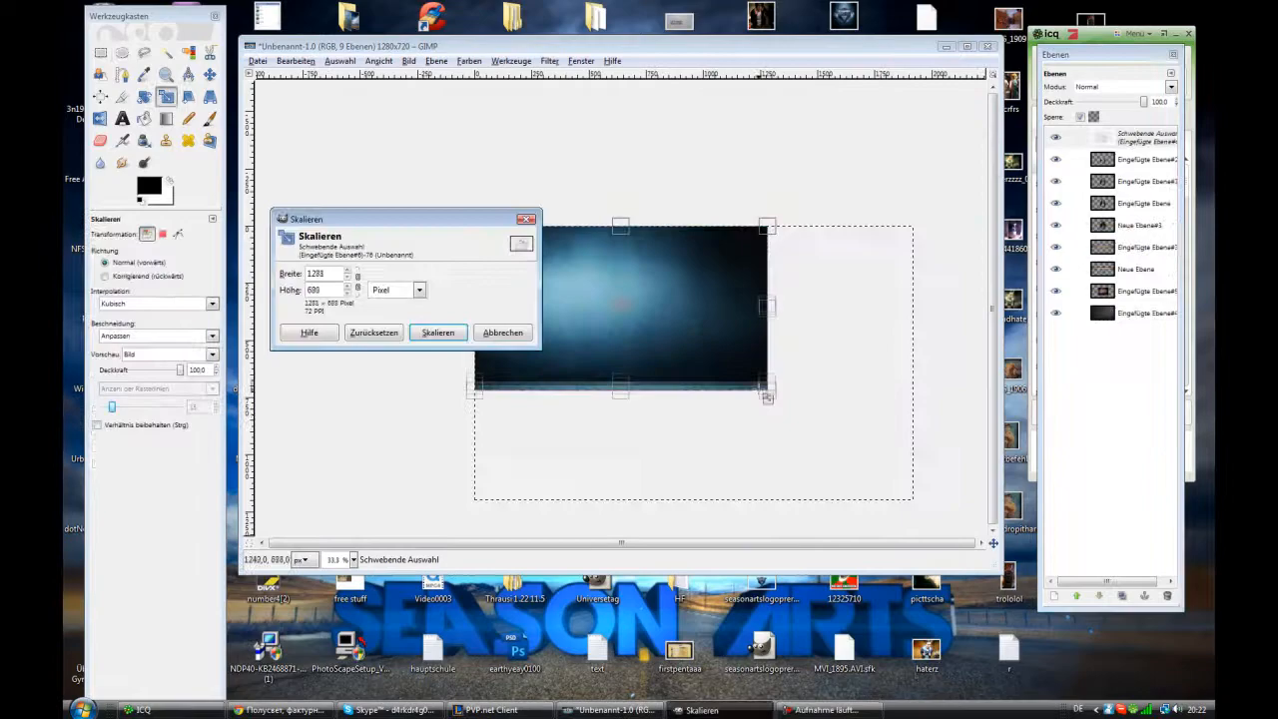
Step: Scale the blue image to 1281 x 680 and add the light streak layer
{"action": "left_click", "coordinate": [438, 332]}
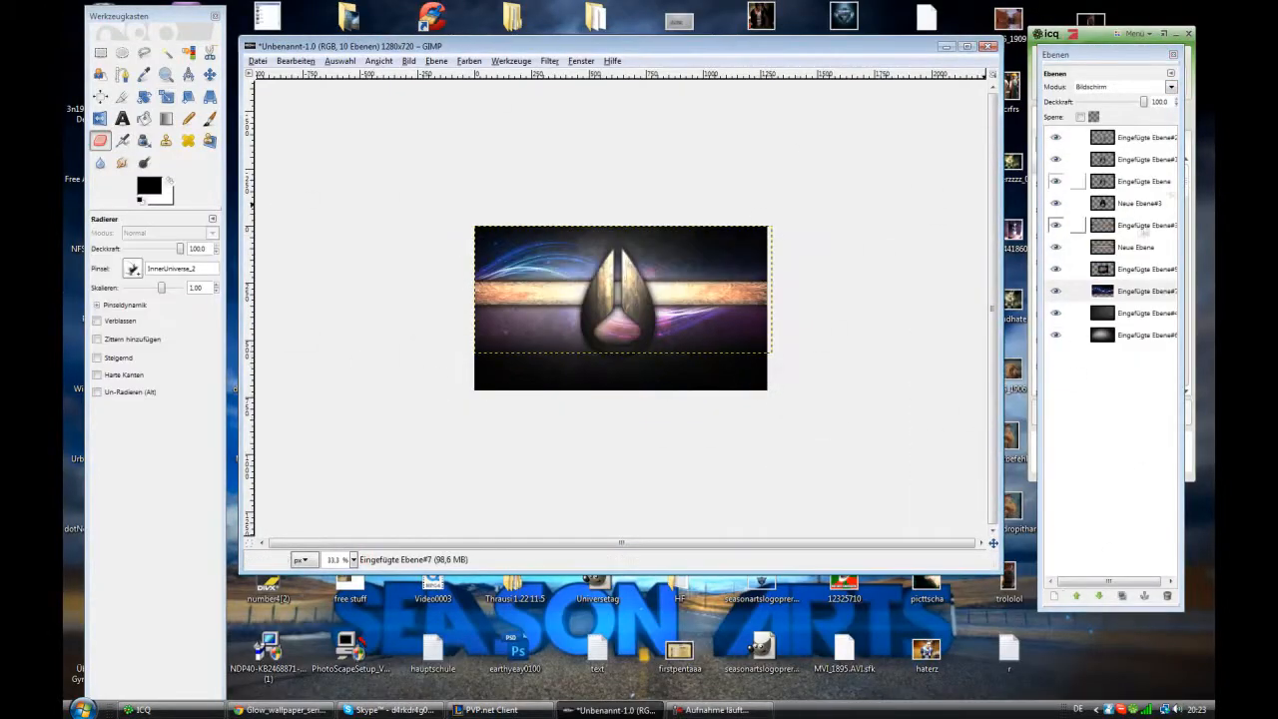
{"action": "left_click", "coordinate": [469, 61]}
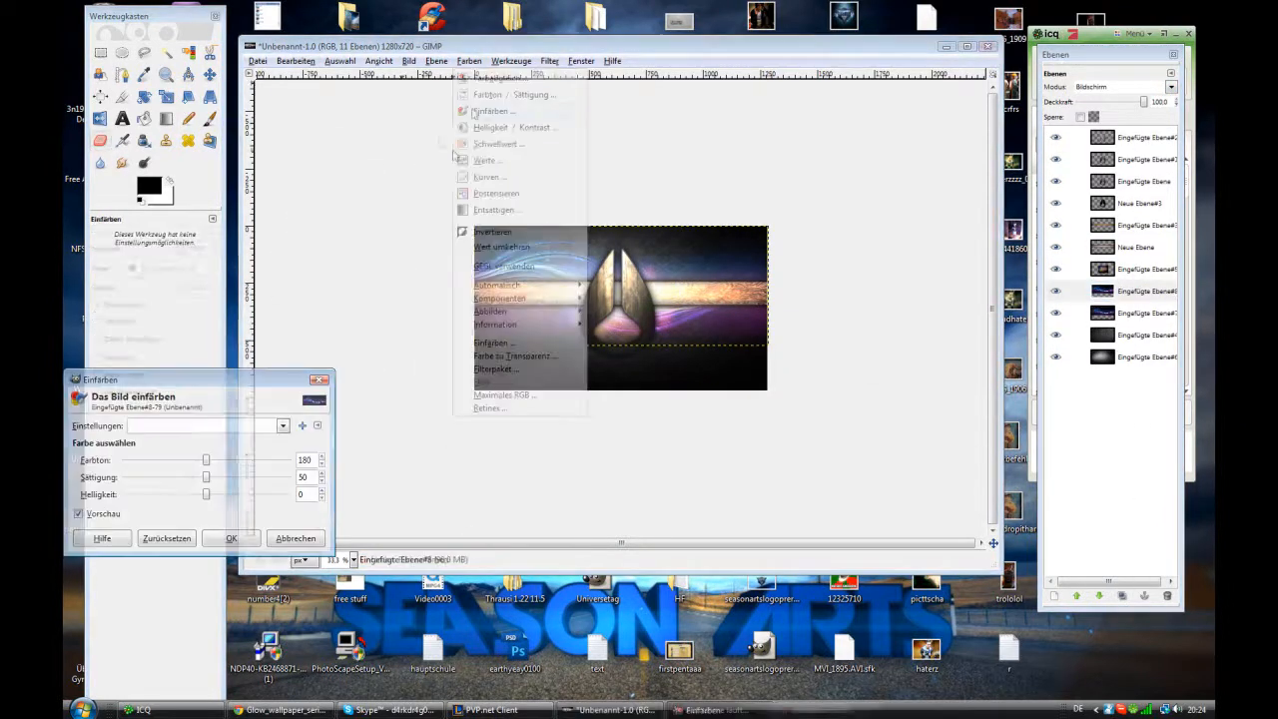
Step: Confirm the Colorize recolouring of the light streak layer
{"action": "left_click", "coordinate": [230, 538]}
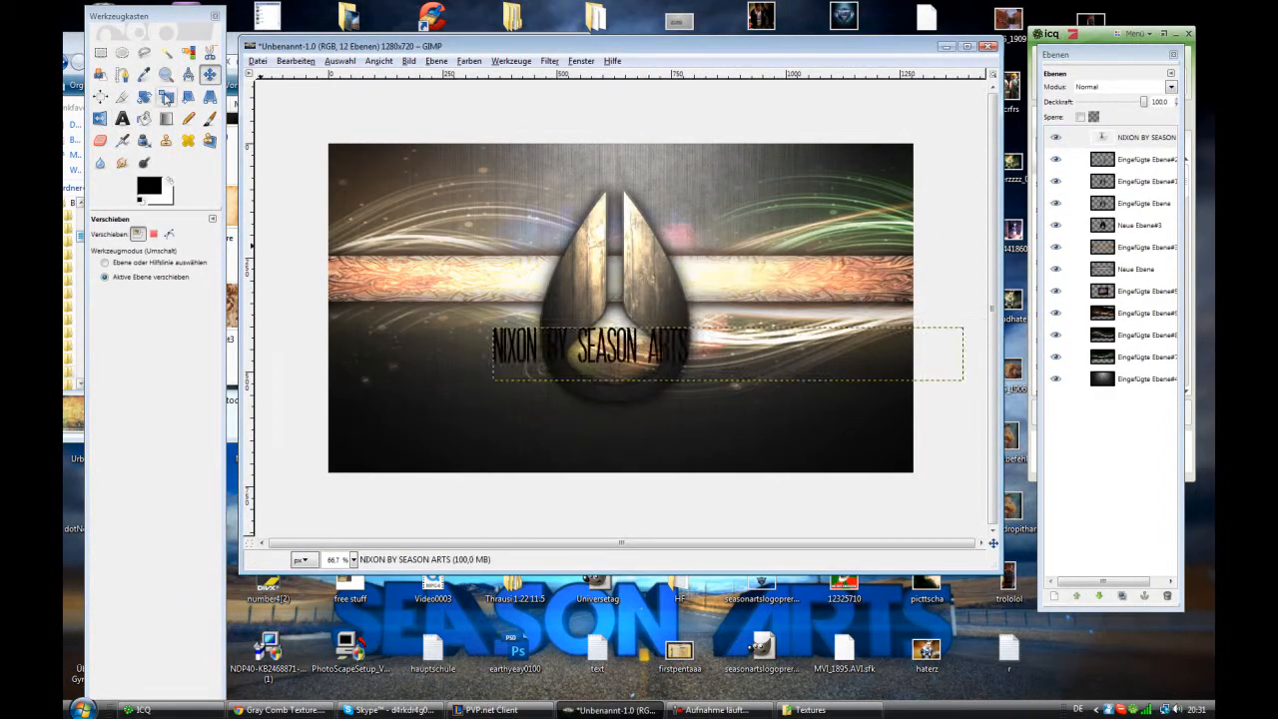
Step: Duplicate the NIXON BY SEASON ARTS text layer and scale the copy up behind the title
{"action": "left_click", "coordinate": [121, 117]}
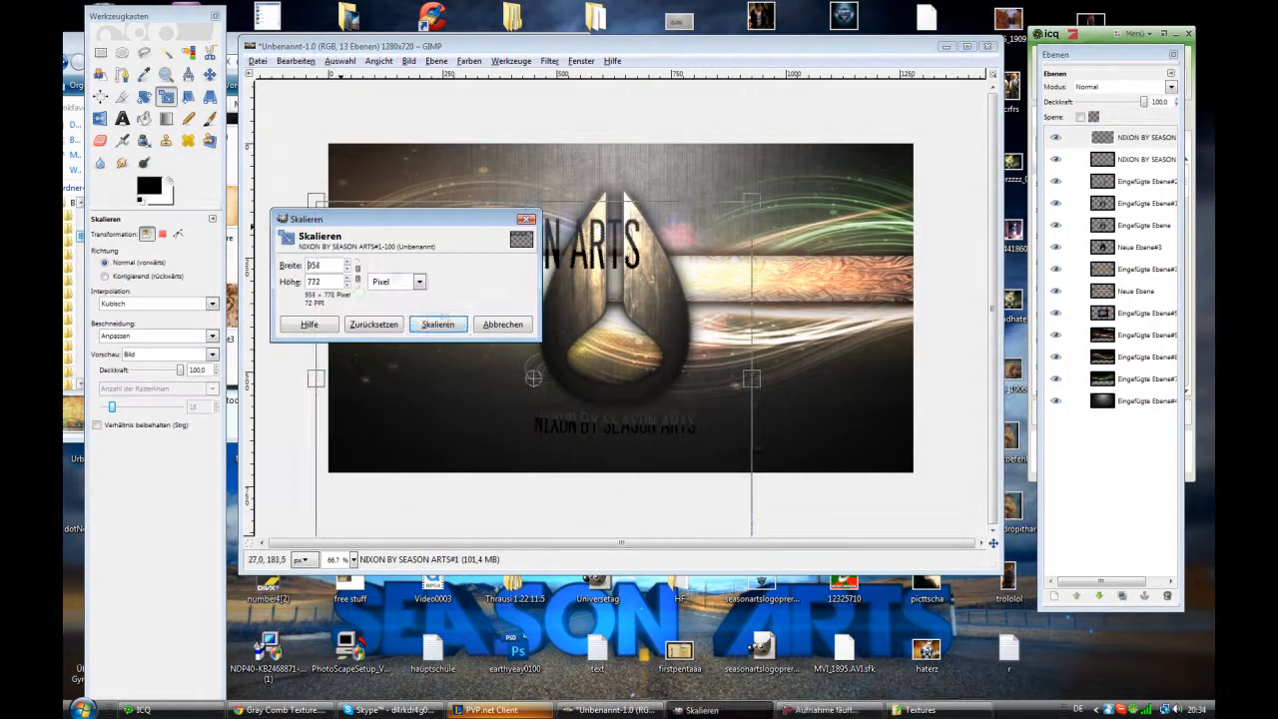
{"action": "left_click", "coordinate": [437, 323]}
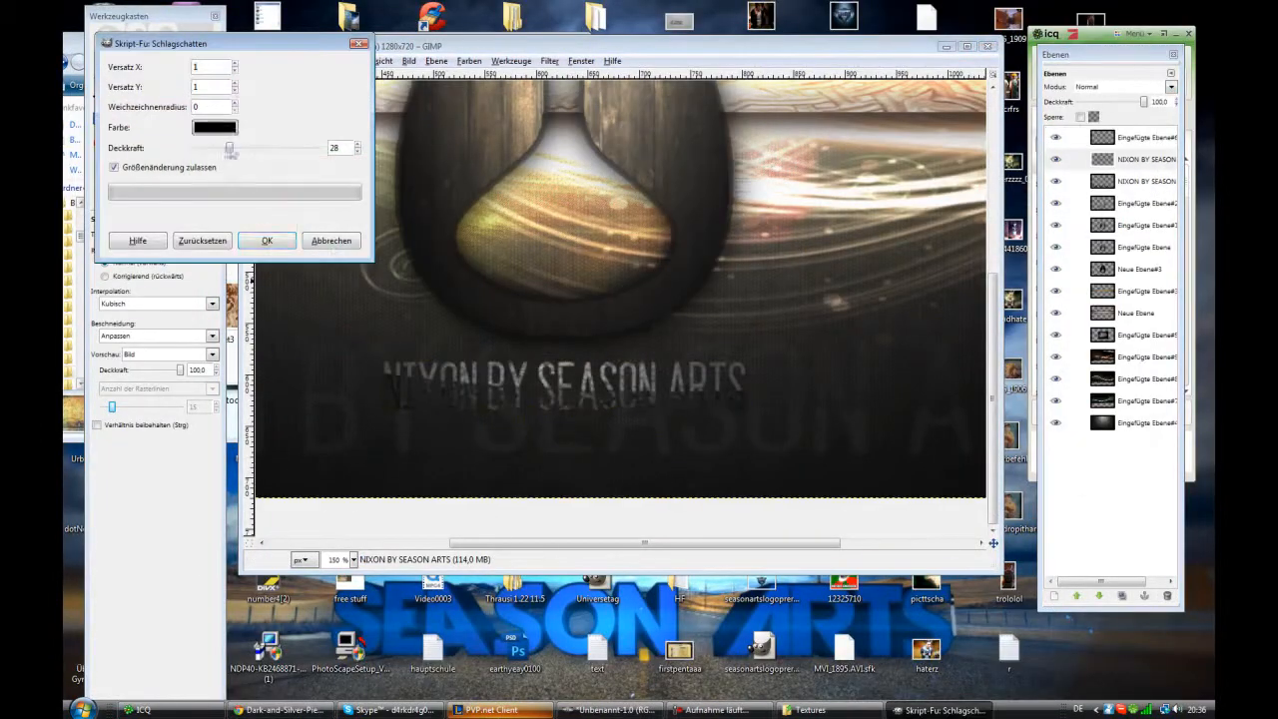
Step: Apply the drop shadow to the title and save the wallpaper as a PNG
{"action": "left_click", "coordinate": [266, 240]}
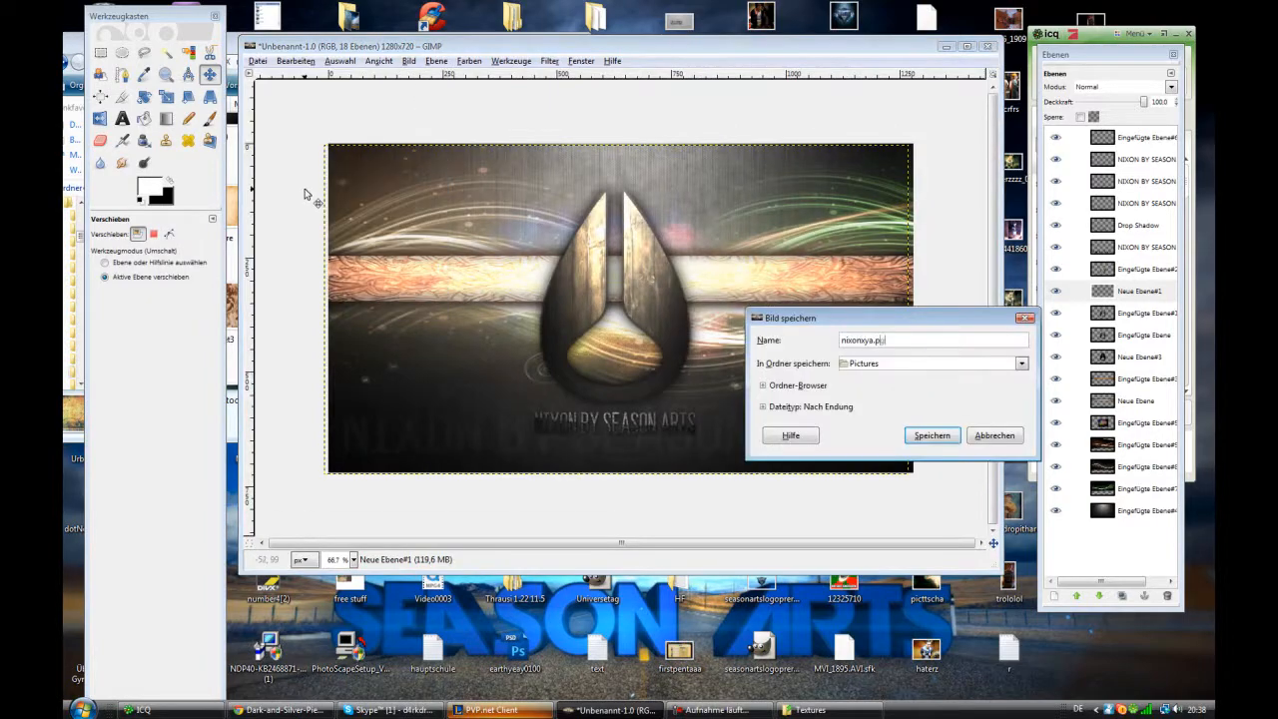
{"action": "left_click", "coordinate": [931, 435]}
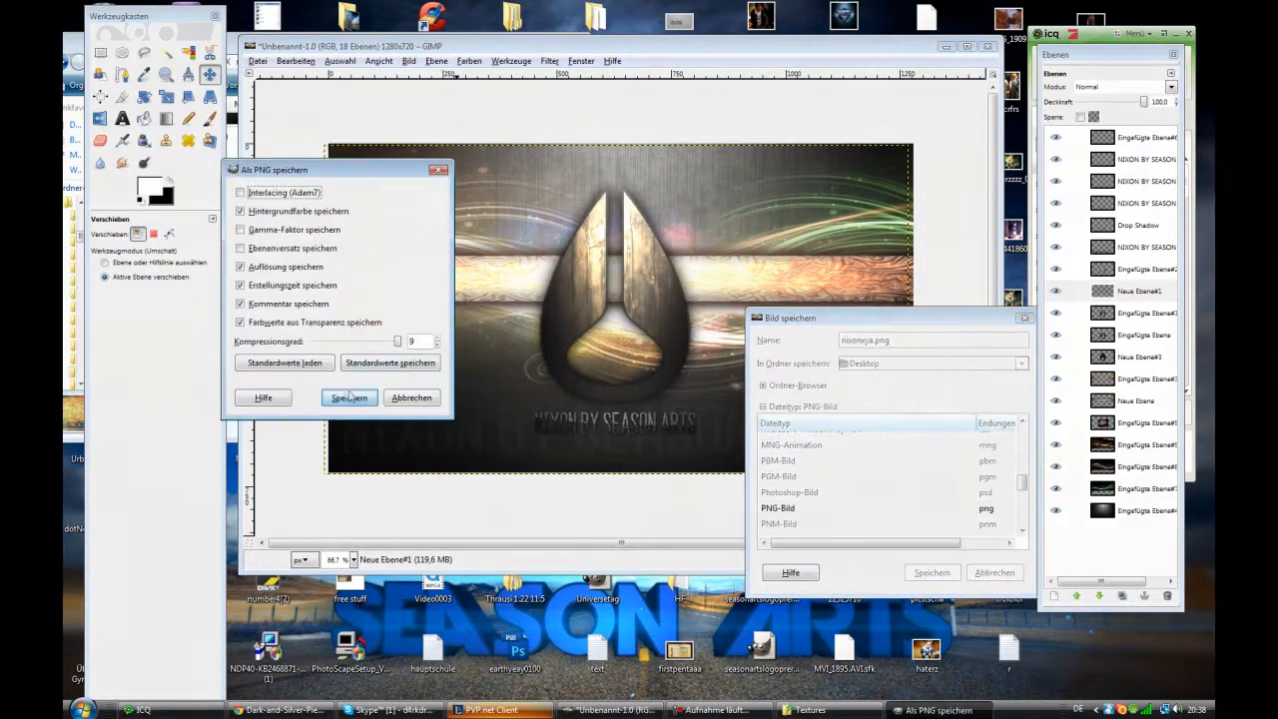